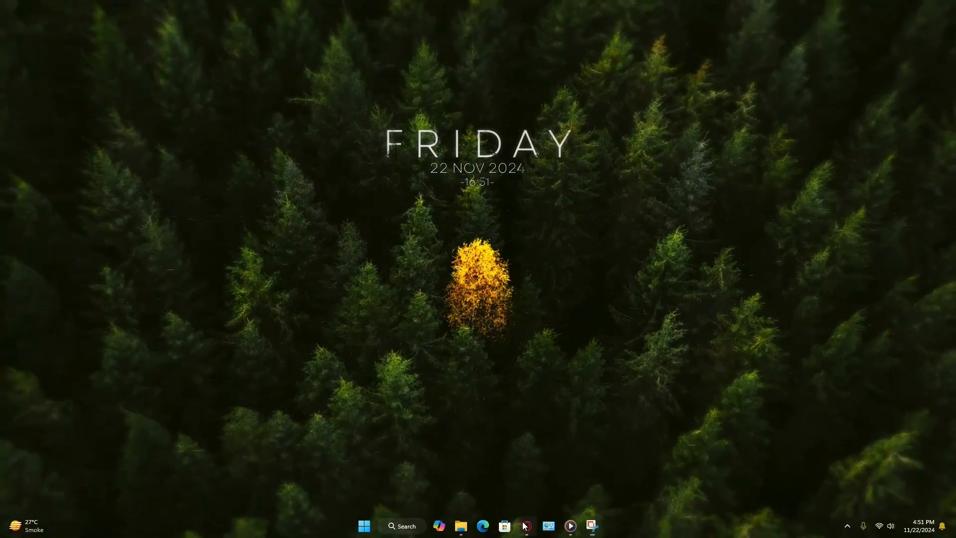
Load motionbro.net in the browser and follow Get Plugin to the v4.5.0 download page
left_click(526, 525)
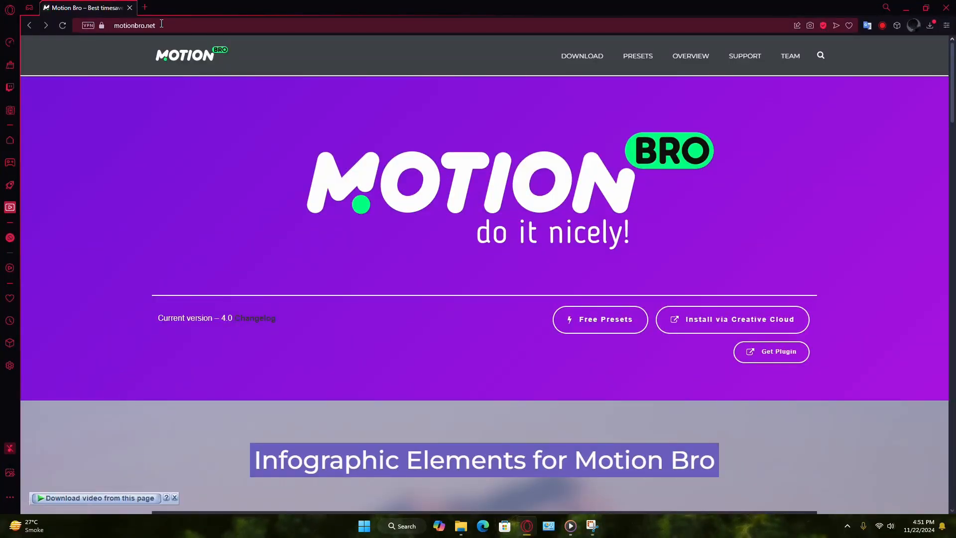
left_click(134, 25)
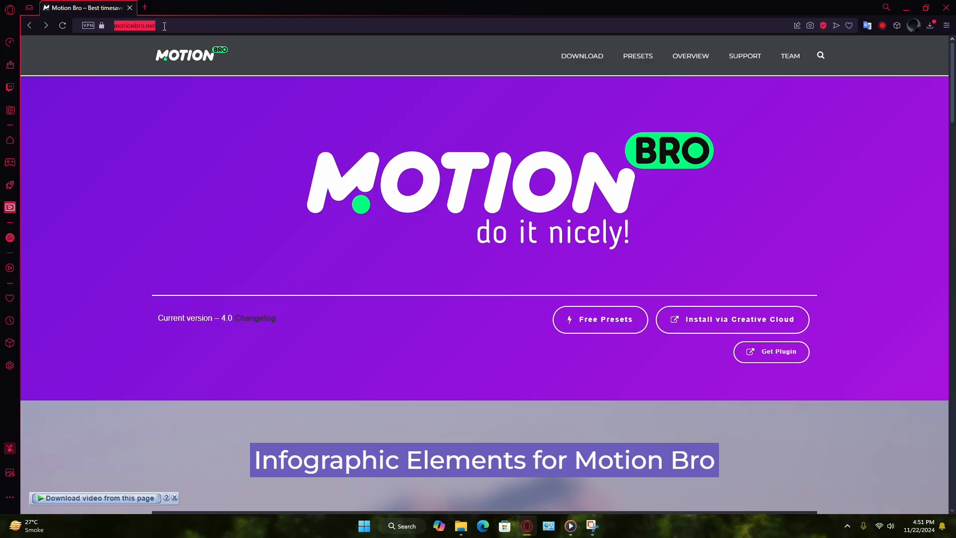
left_click(379, 329)
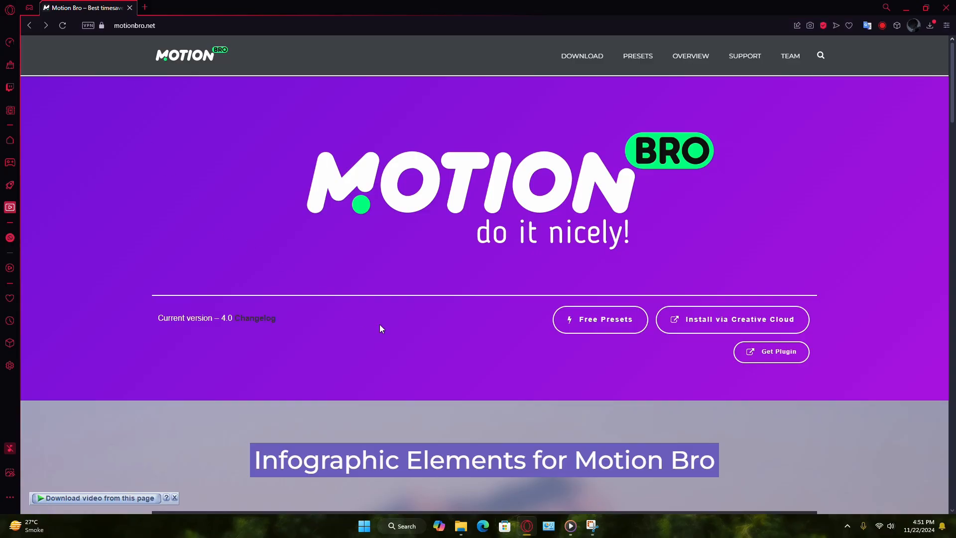
mouse_move(735, 372)
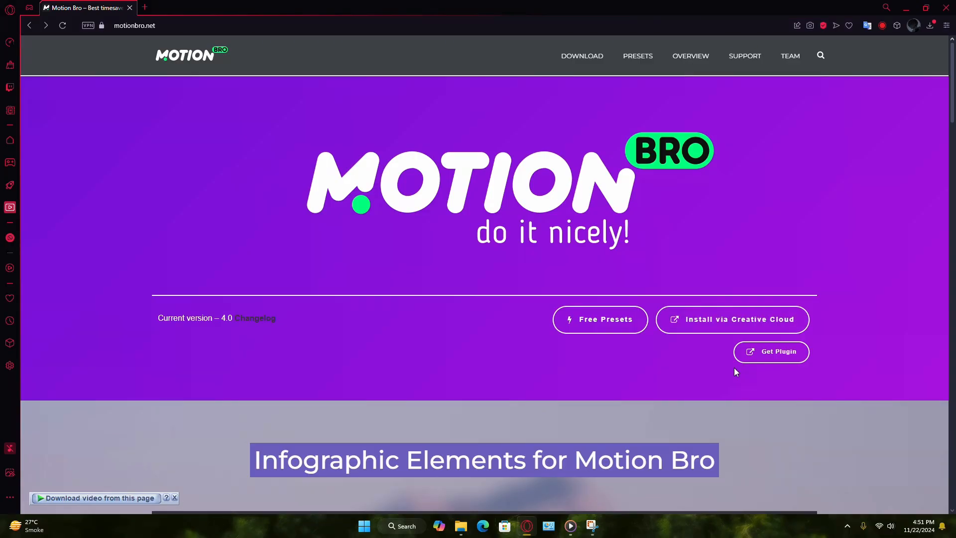
left_click(770, 352)
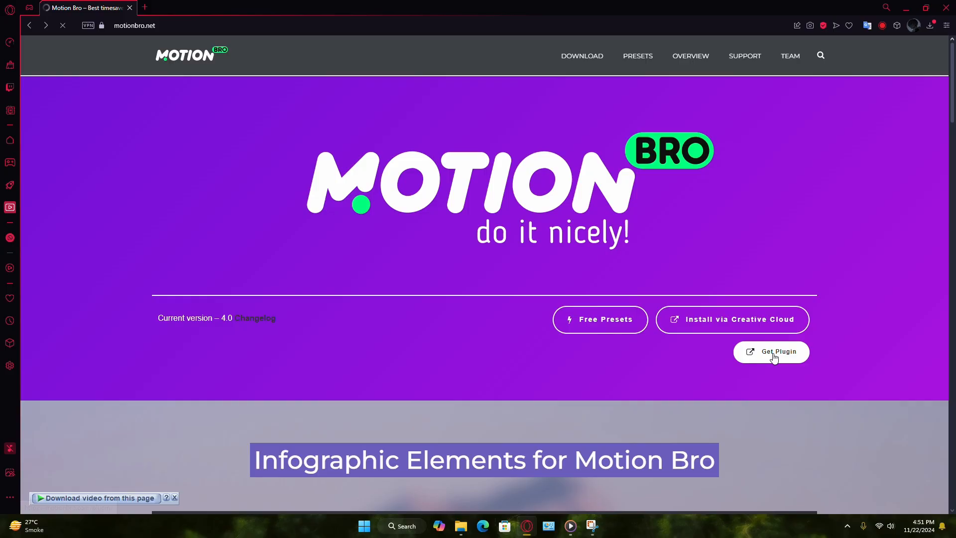
left_click(771, 352)
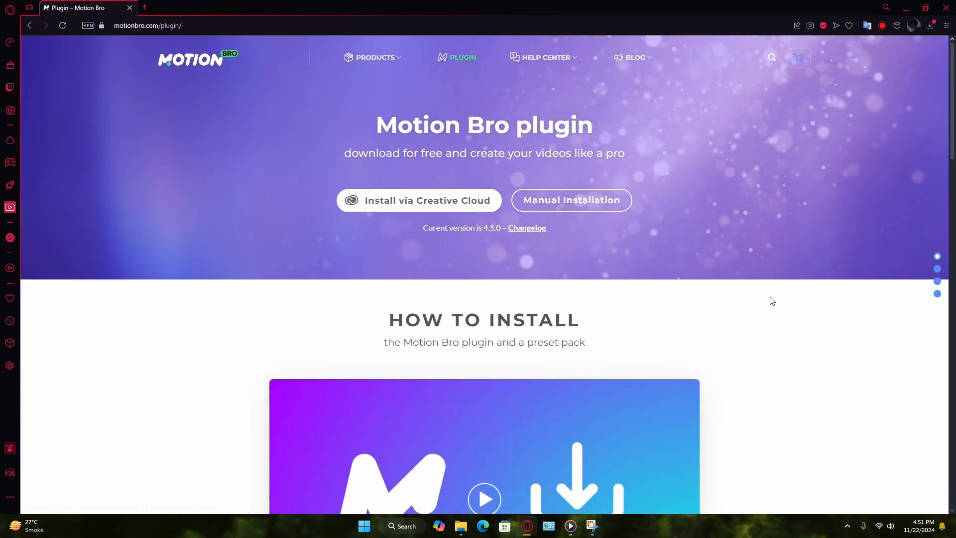
mouse_move(581, 229)
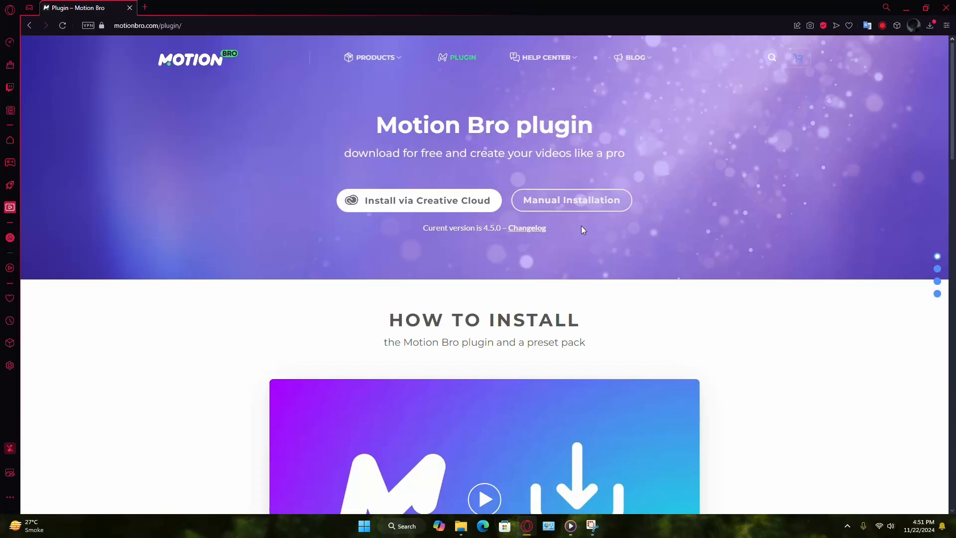
mouse_move(571, 200)
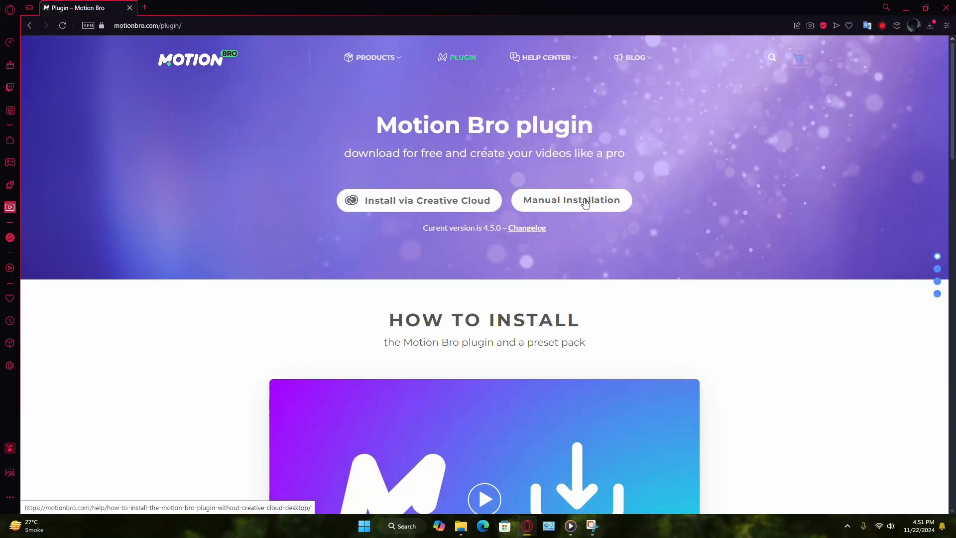
mouse_move(589, 255)
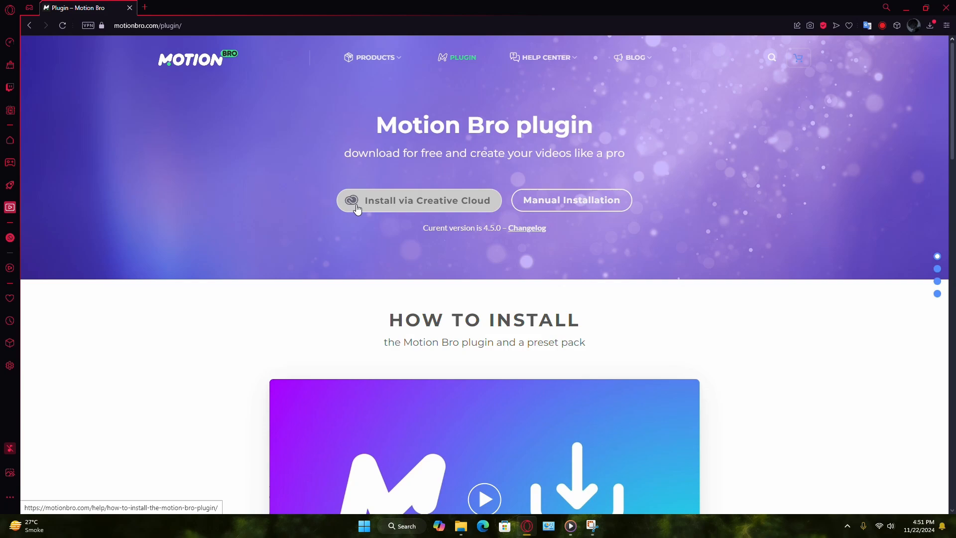
mouse_move(570, 200)
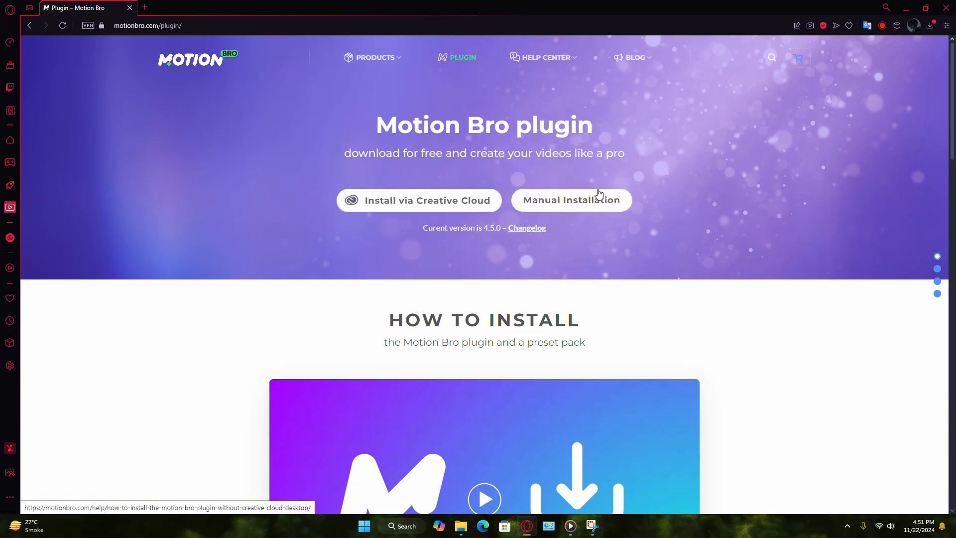
mouse_move(573, 209)
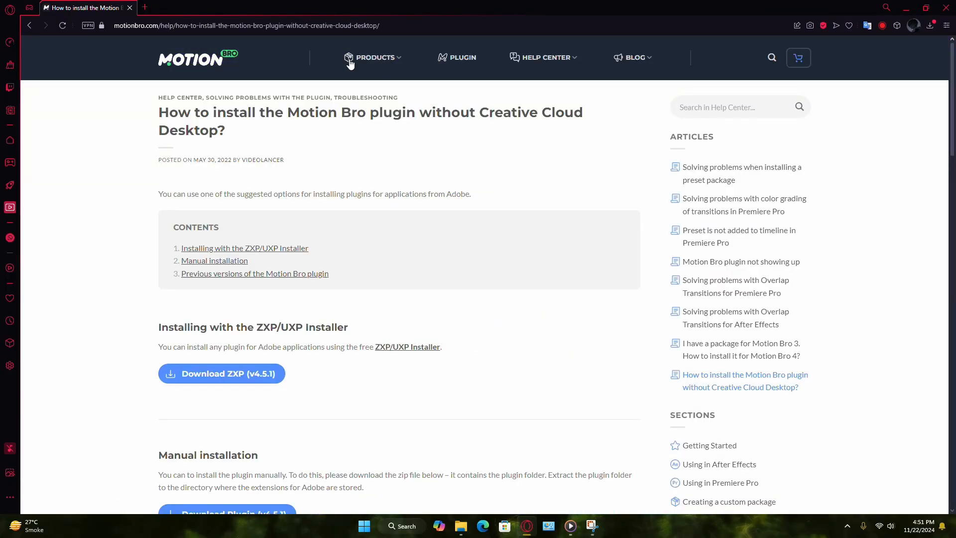
mouse_move(299, 263)
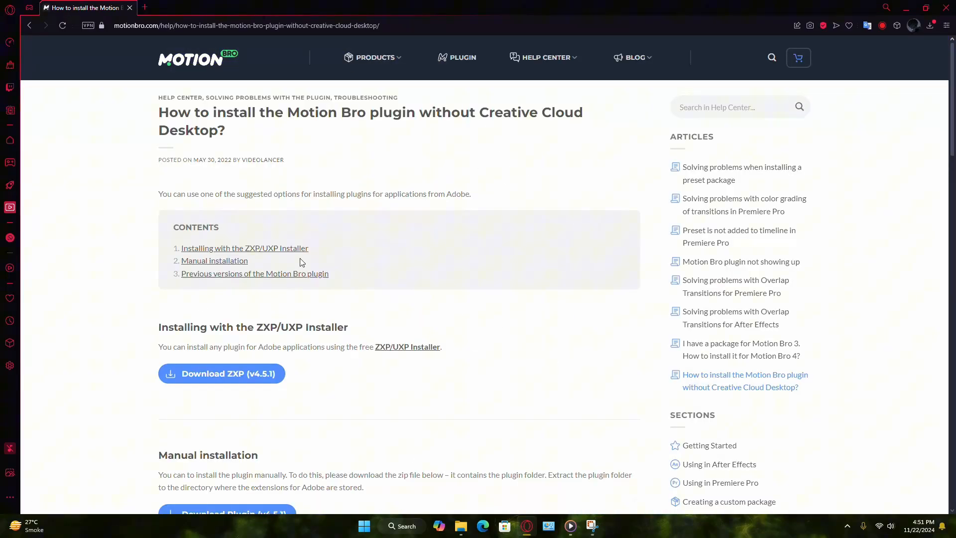
Download the v4.5.1 plugin zip from Manual installation, cancel the duplicate download, and minimize the browser
scroll("down", 3)
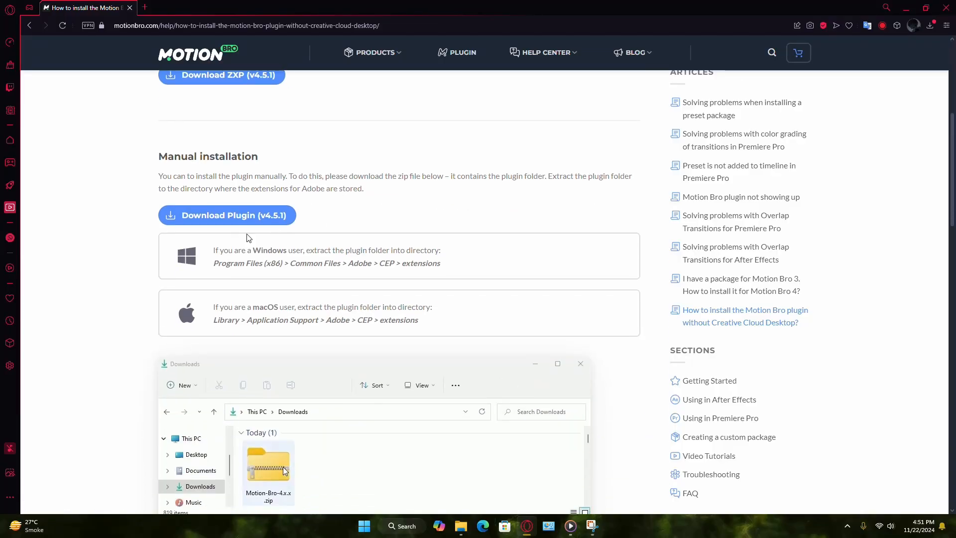
double_click(268, 464)
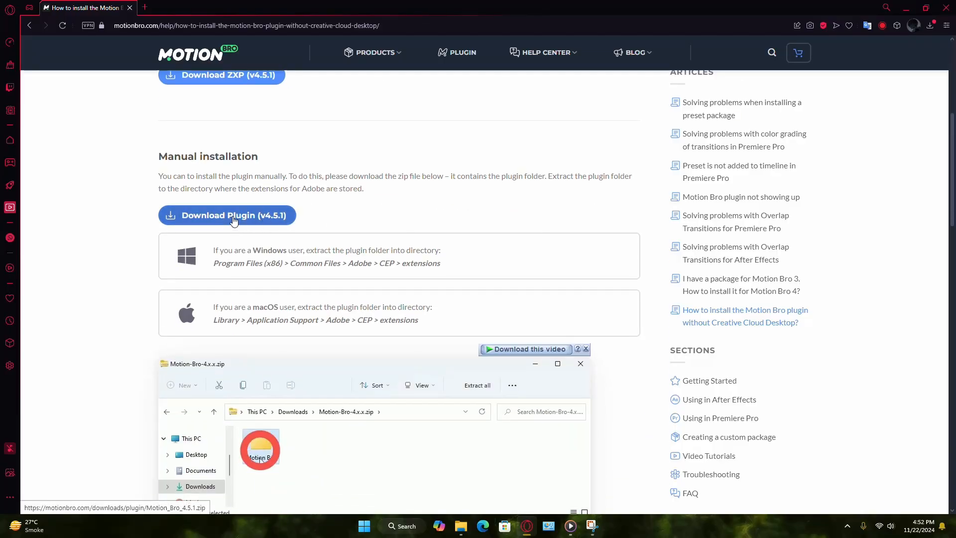
left_click(226, 215)
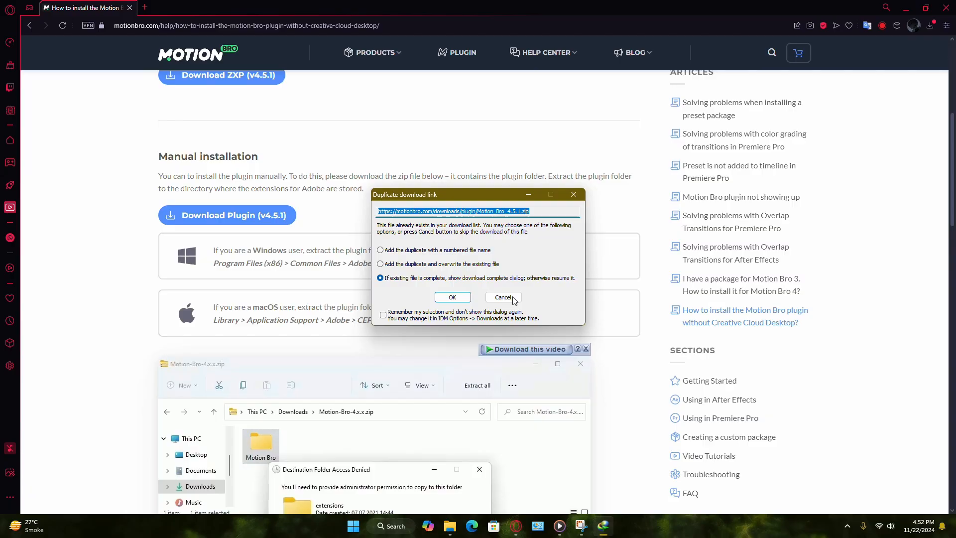
left_click(502, 298)
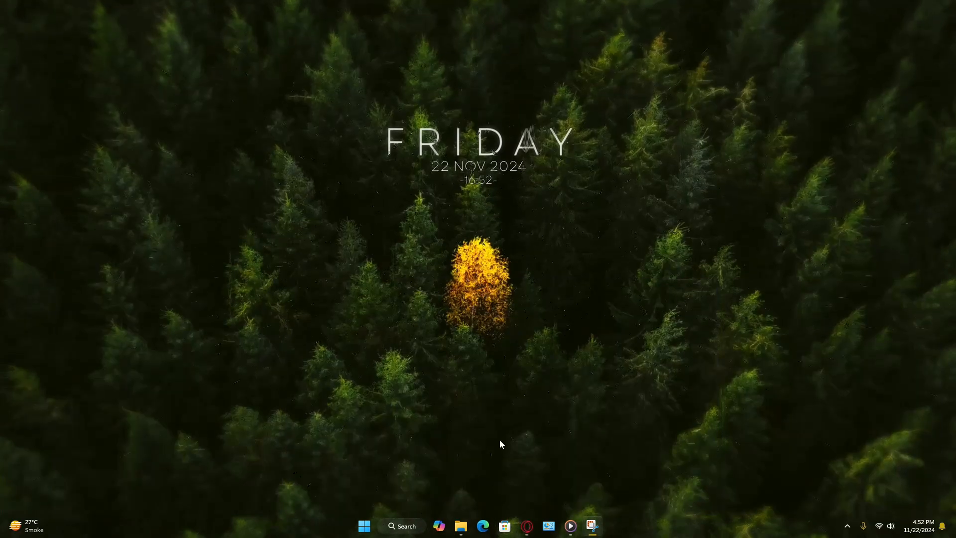
Open Motion_Bro_4.5.1.zip from Downloads > Compressed in WinRAR and close the license nag
left_click(459, 526)
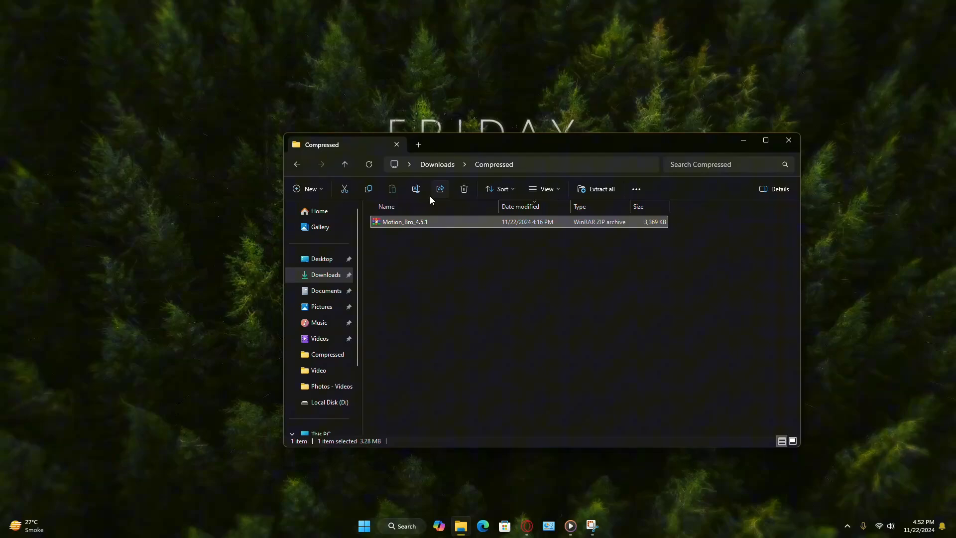
double_click(404, 221)
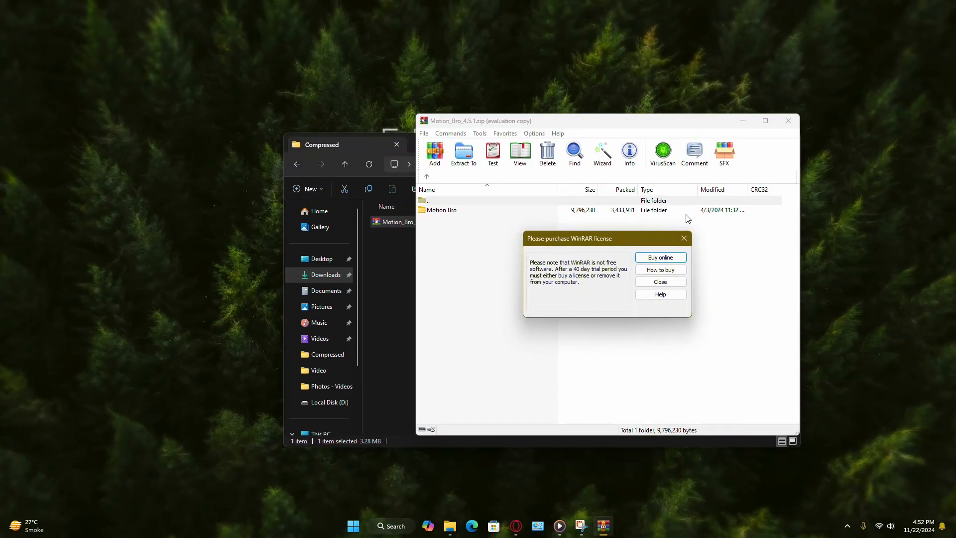
left_click(659, 281)
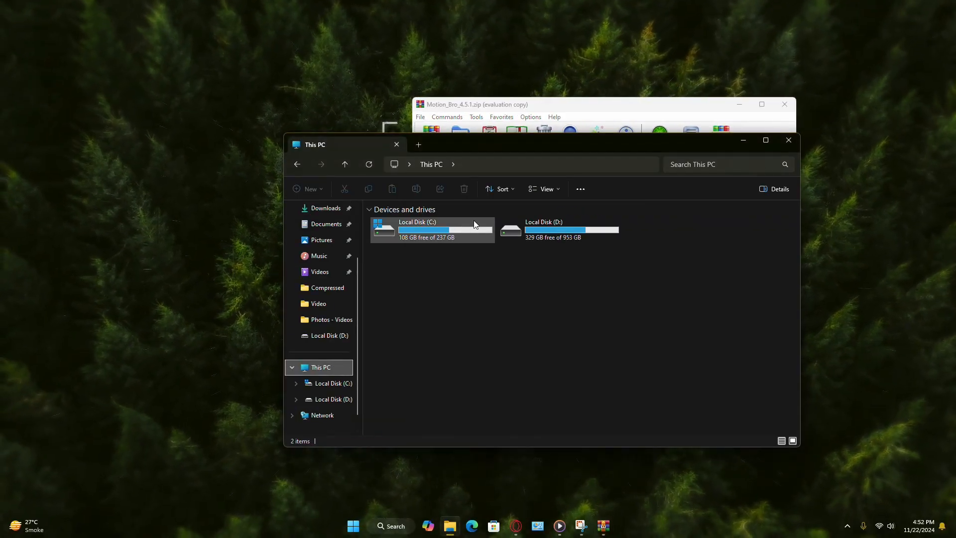
Drag the Motion Bro folder into C:\Program Files (x86)\Common Files\Adobe\CEP\extensions
double_click(431, 229)
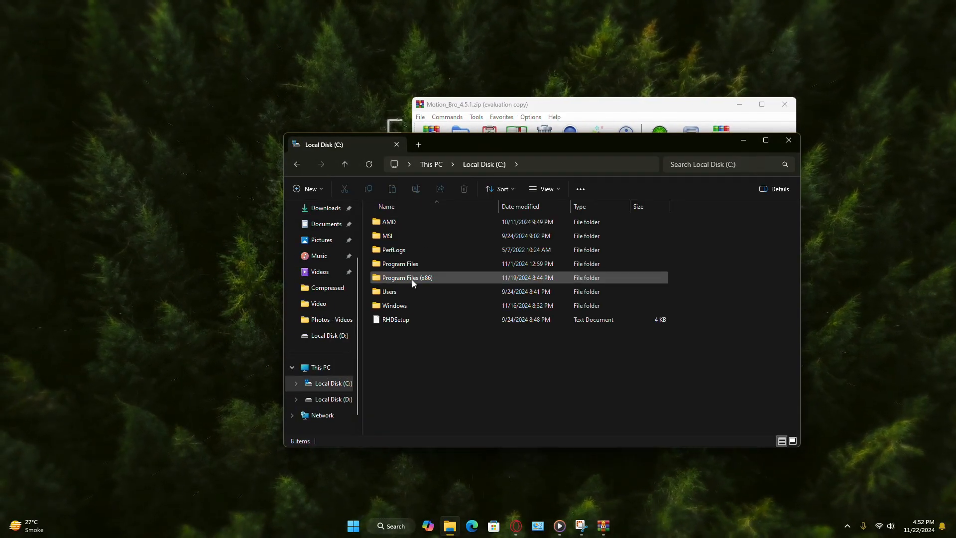
double_click(407, 278)
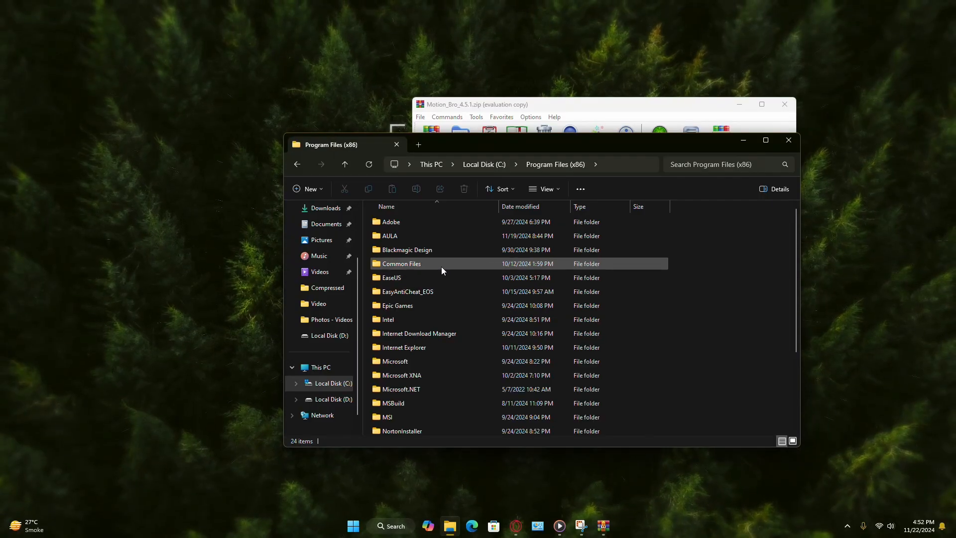
double_click(401, 263)
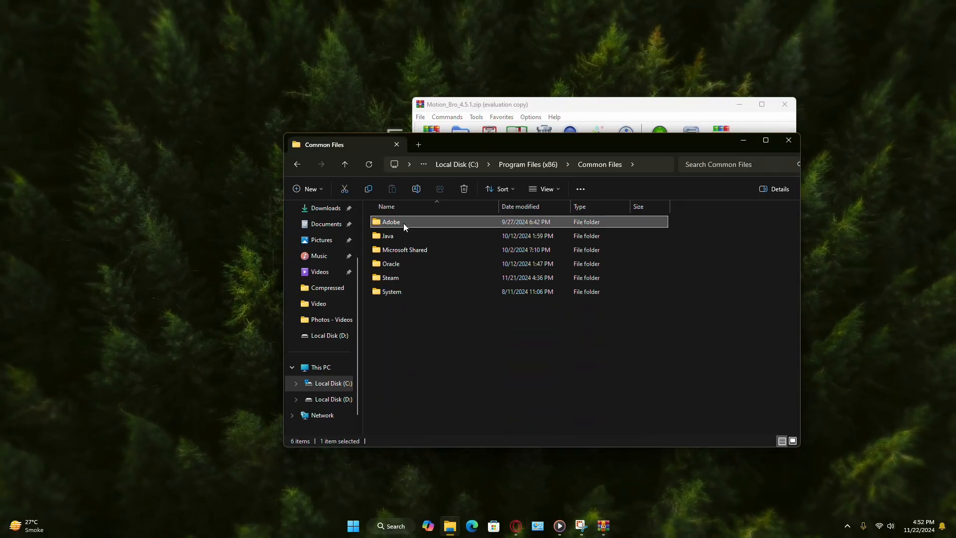
double_click(391, 221)
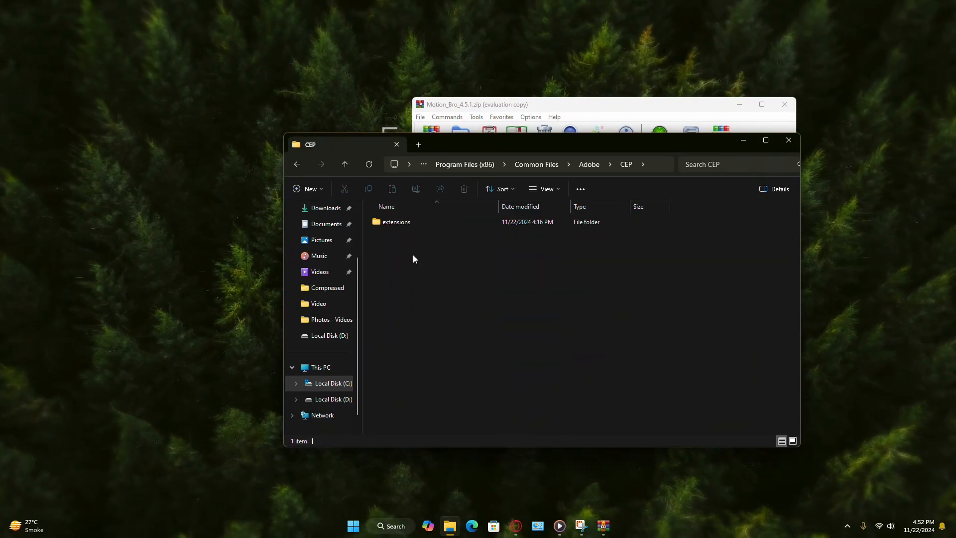
left_click(396, 221)
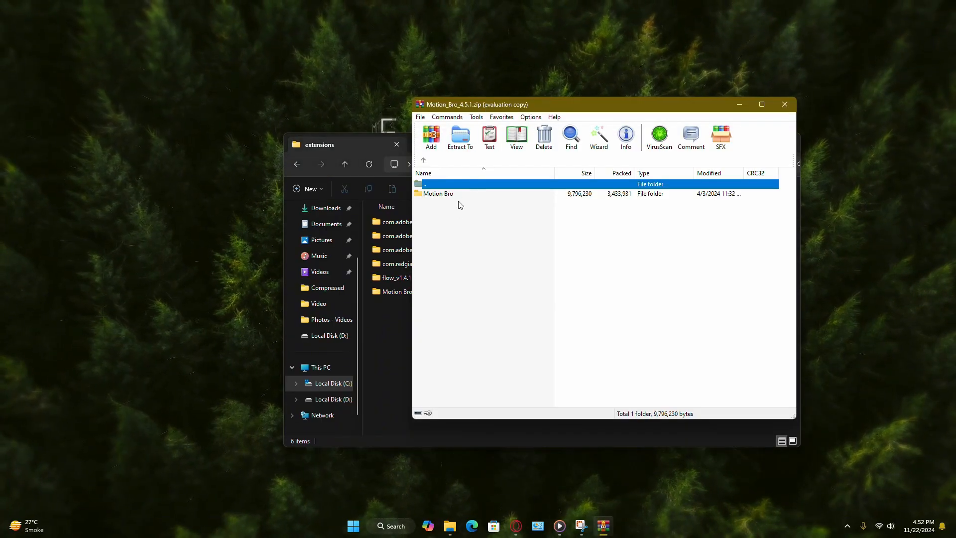
left_click(438, 193)
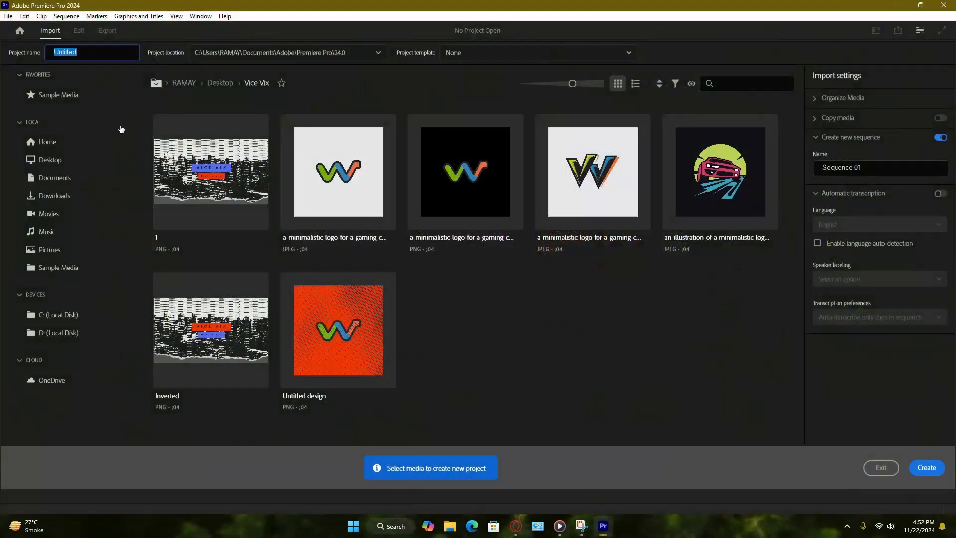
Create a new project from 1.png, replacing the existing Untitled project
left_click(925, 468)
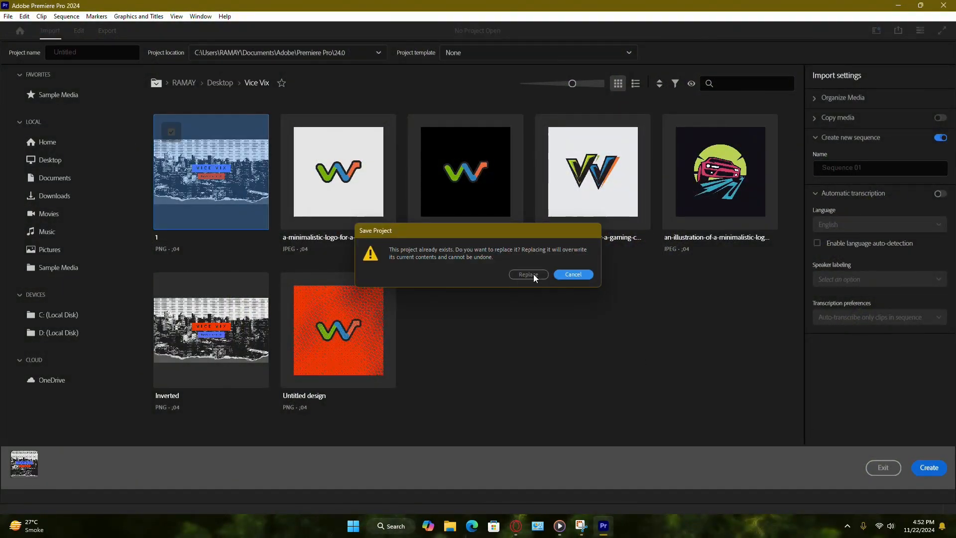
left_click(526, 274)
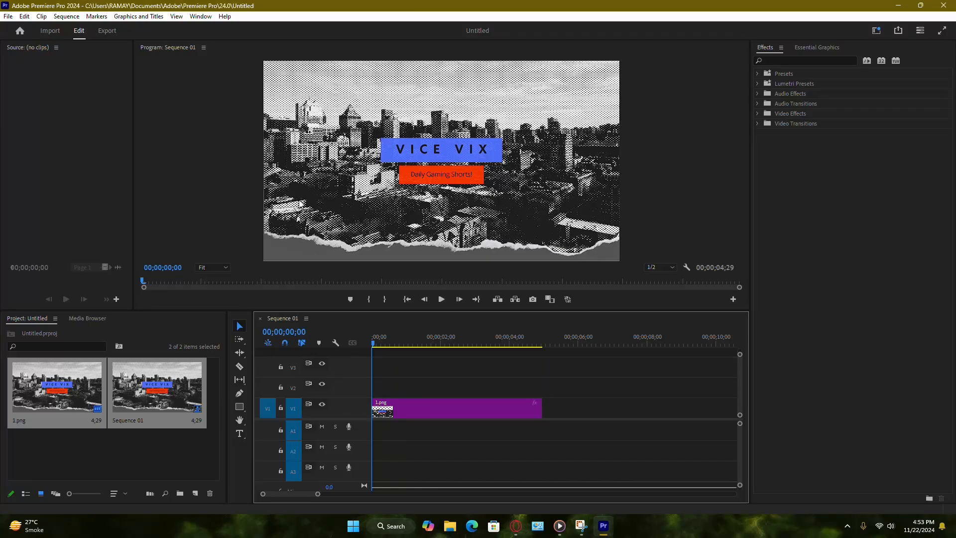
mouse_move(173, 40)
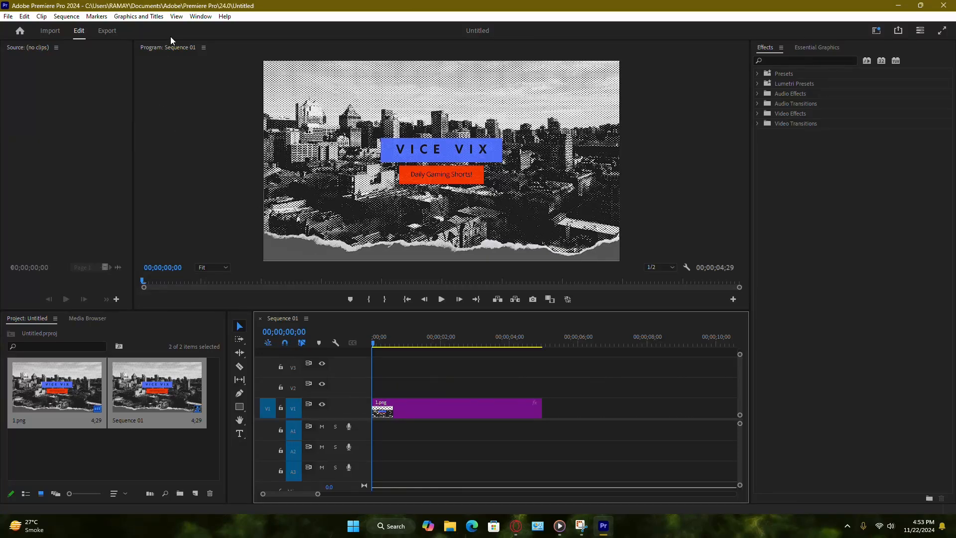
left_click(200, 16)
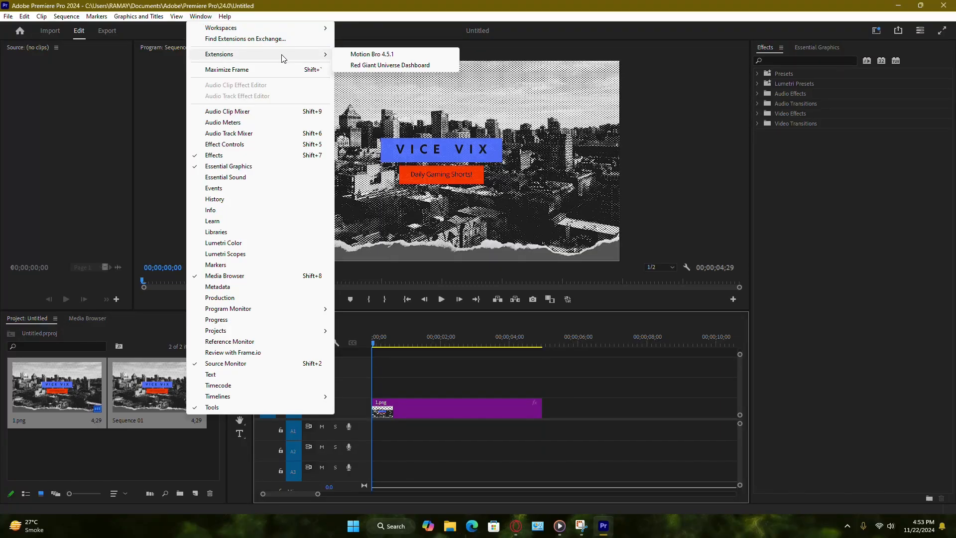
mouse_move(366, 60)
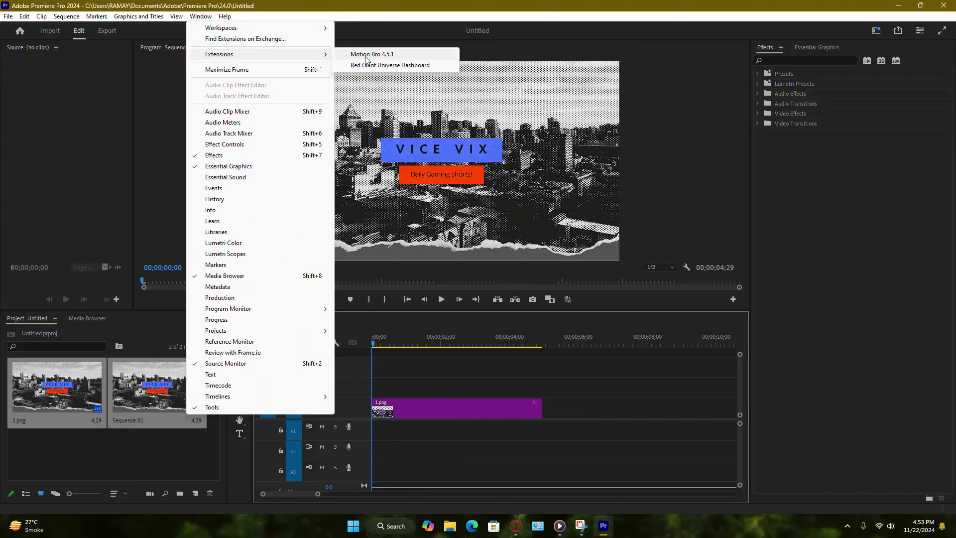
Choose Motion Bro 4.5.1 under Window > Extensions
left_click(371, 54)
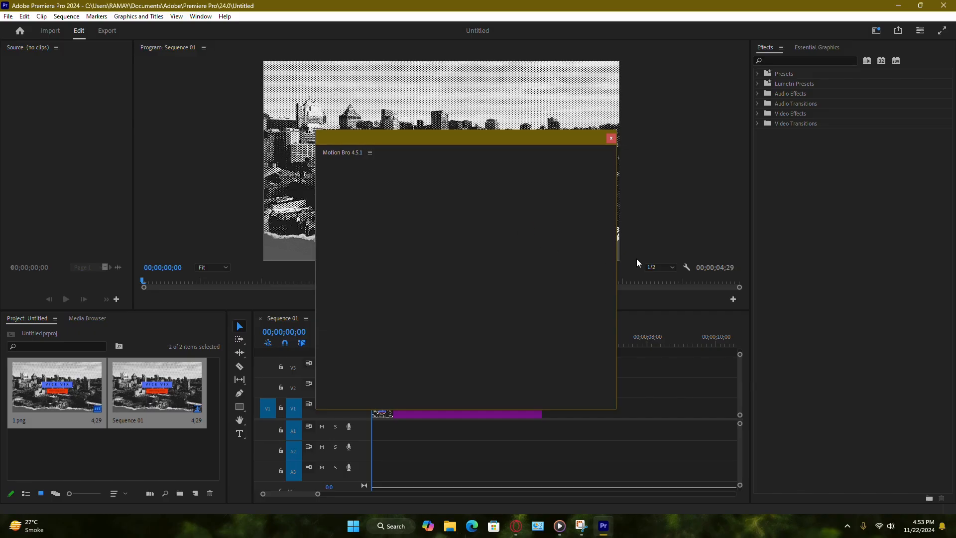